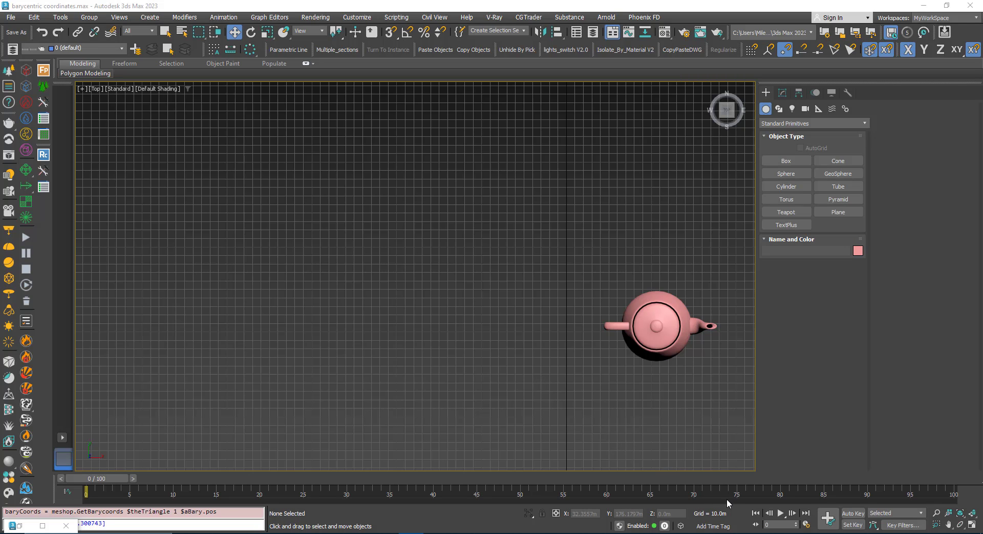
# - Right-click Teapot001 in the Top viewport to bring up its quad menu
pyautogui.rightClick(658, 324)
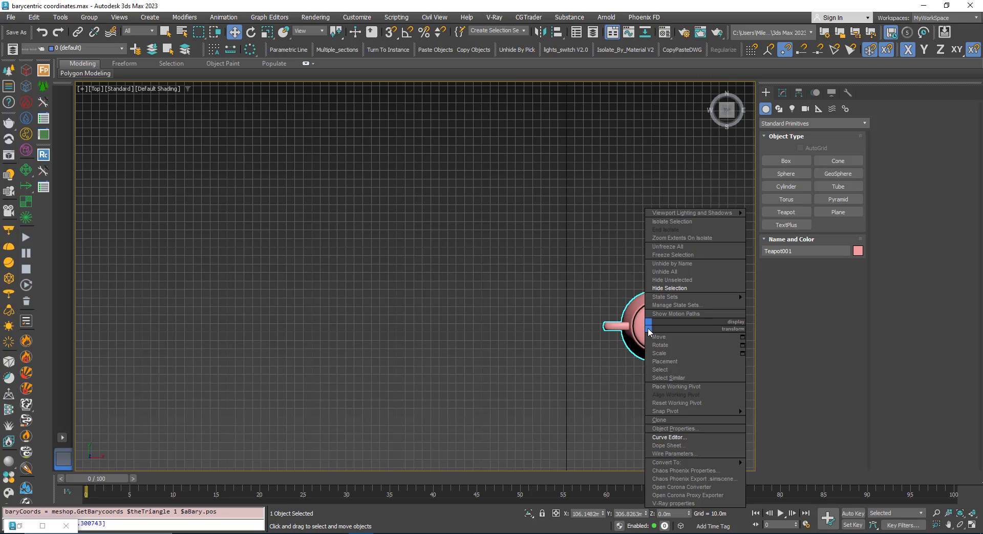
pyautogui.moveTo(601, 439)
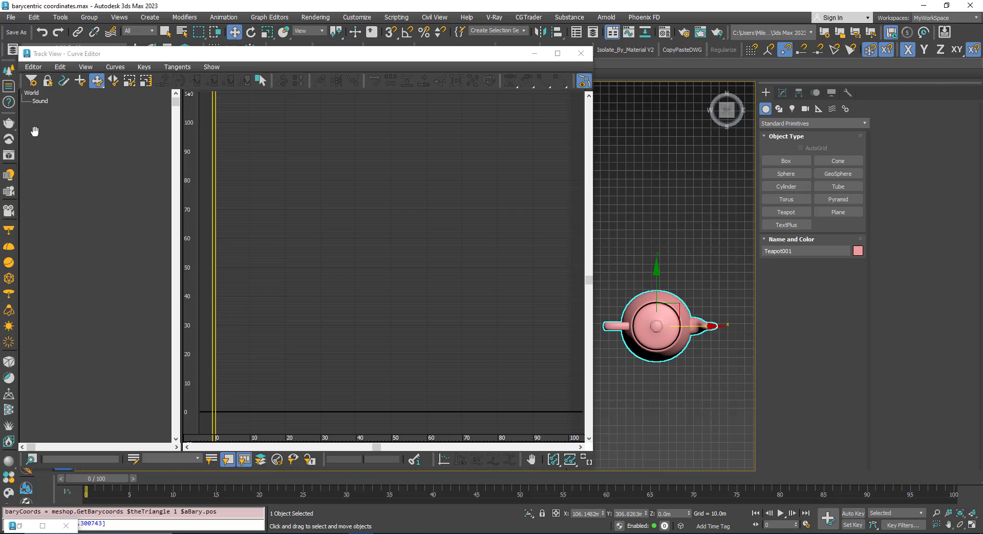
pyautogui.moveTo(232, 249)
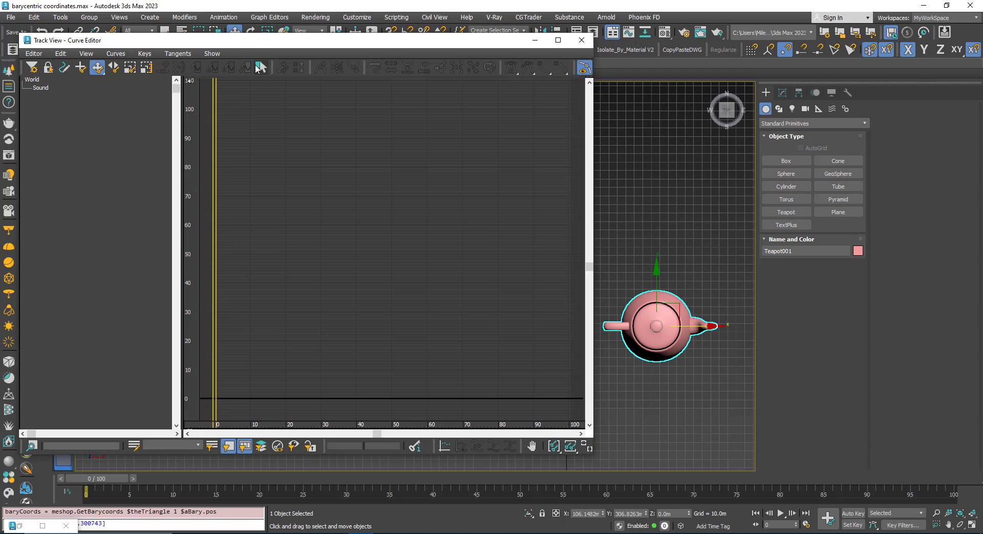
pyautogui.moveTo(249, 59)
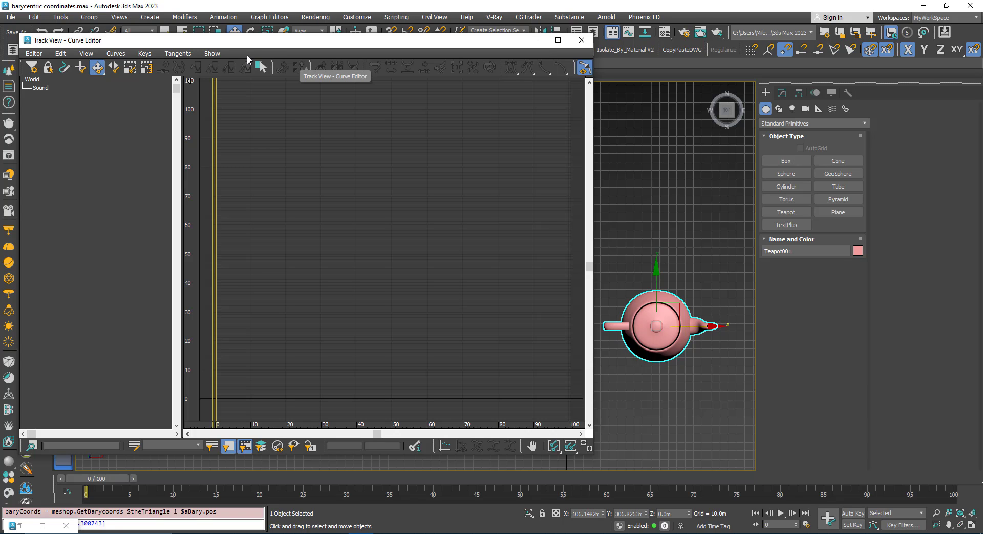
pyautogui.moveTo(246, 119)
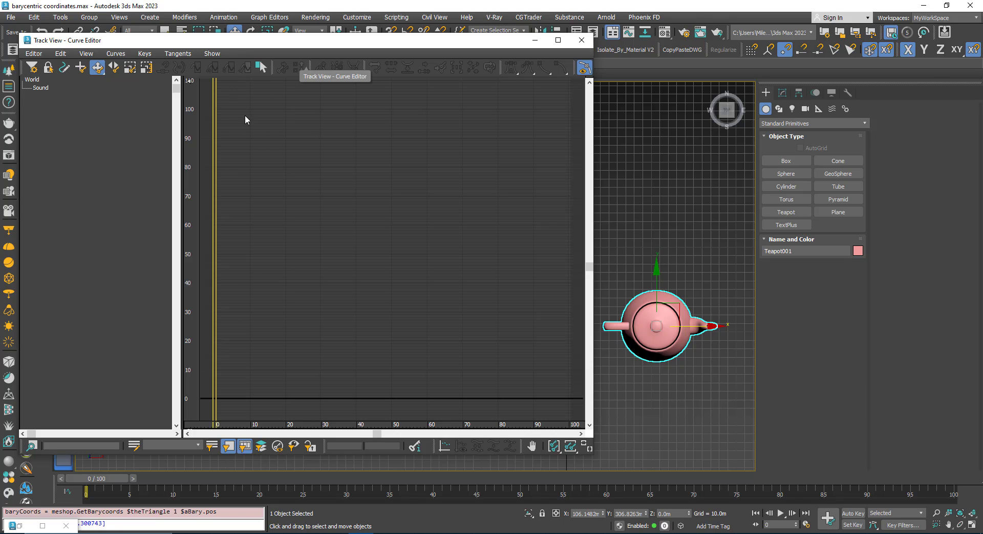
# - Load the 'default' Curve Editor layout so Teapot001's transform tracks are listed
pyautogui.click(258, 67)
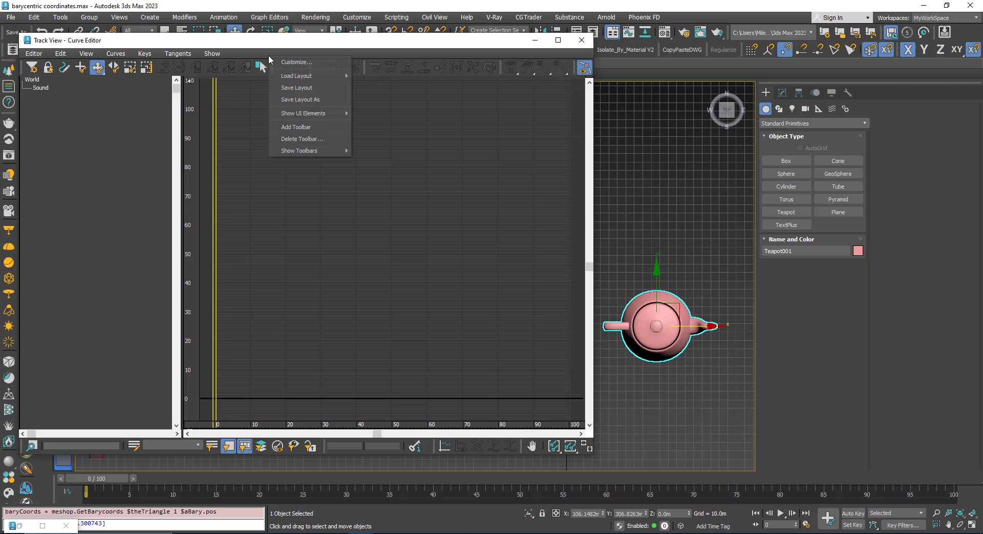
pyautogui.click(310, 57)
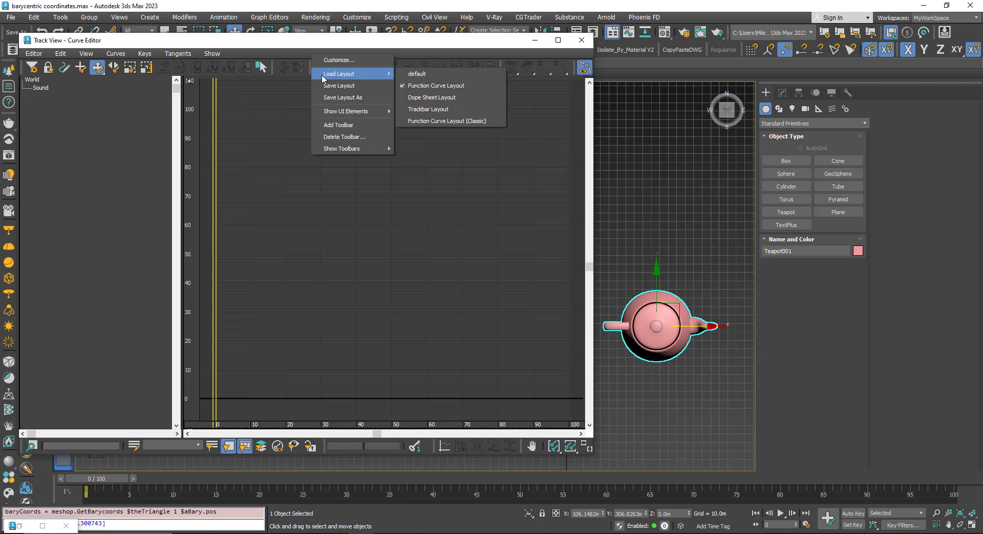
pyautogui.moveTo(345, 76)
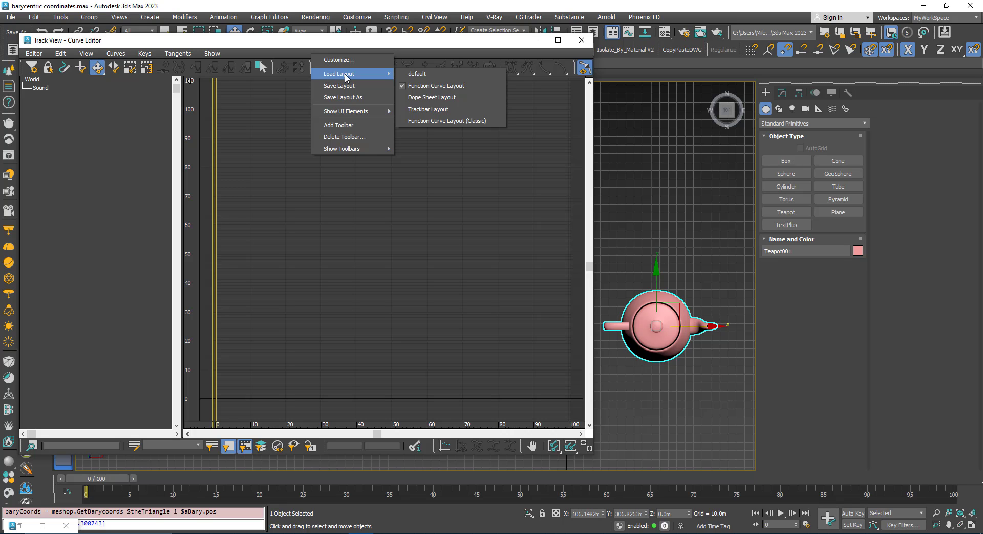
pyautogui.moveTo(417, 73)
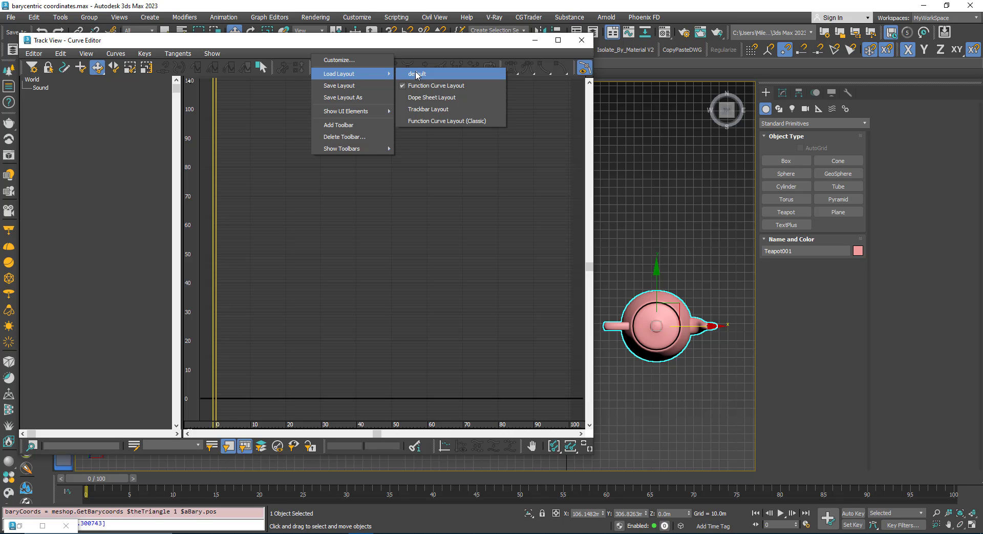
pyautogui.click(417, 74)
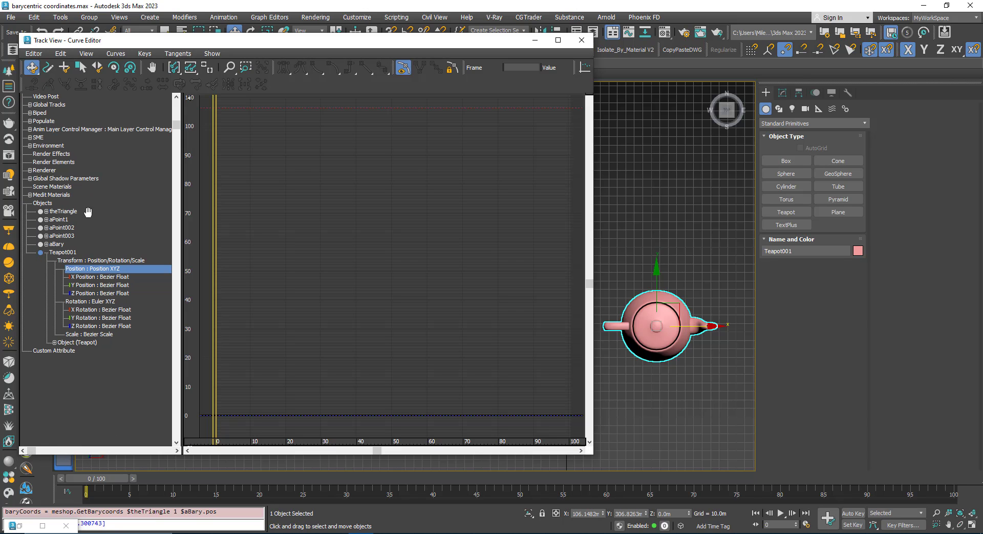
pyautogui.moveTo(319, 60)
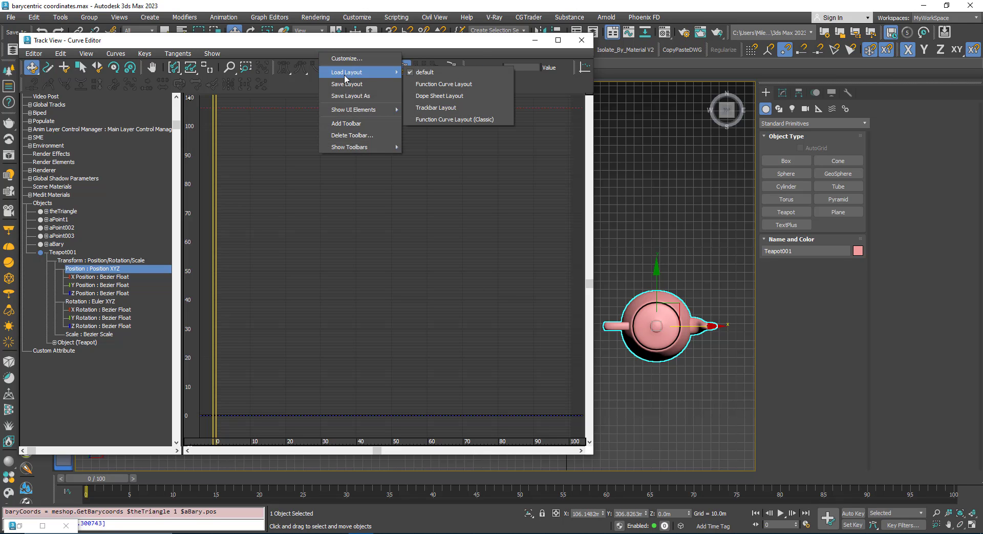
pyautogui.moveTo(444, 84)
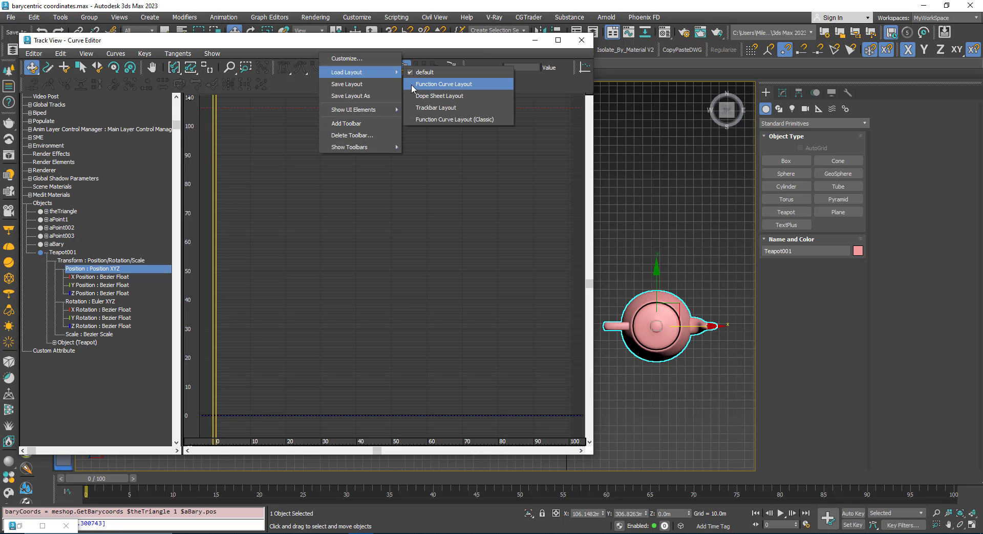
# - Switch the Curve Editor to the Function Curve Layout, emptying the track list
pyautogui.click(443, 83)
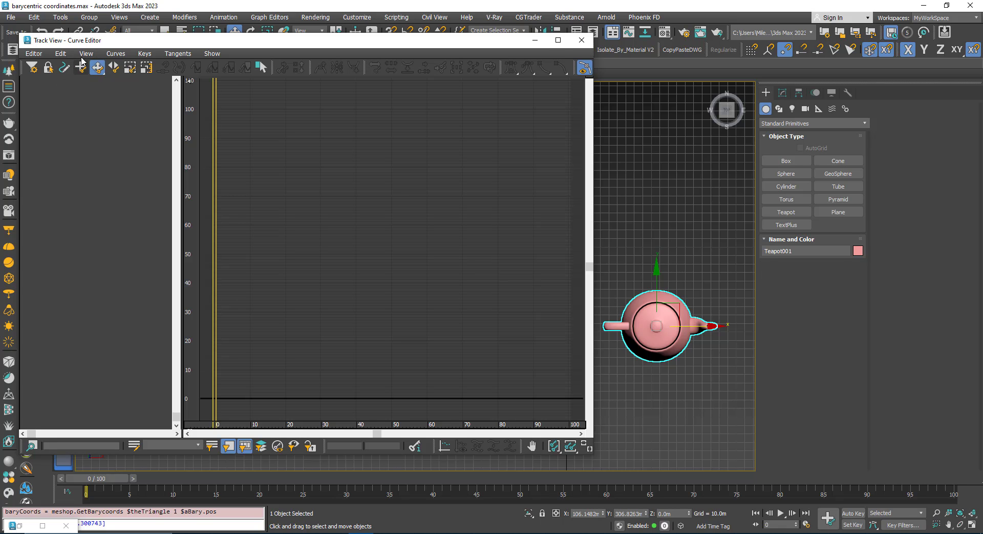
# - Open the Curve Editor's View > Filters dialog, showing only animated tracks of selected objects
pyautogui.click(85, 54)
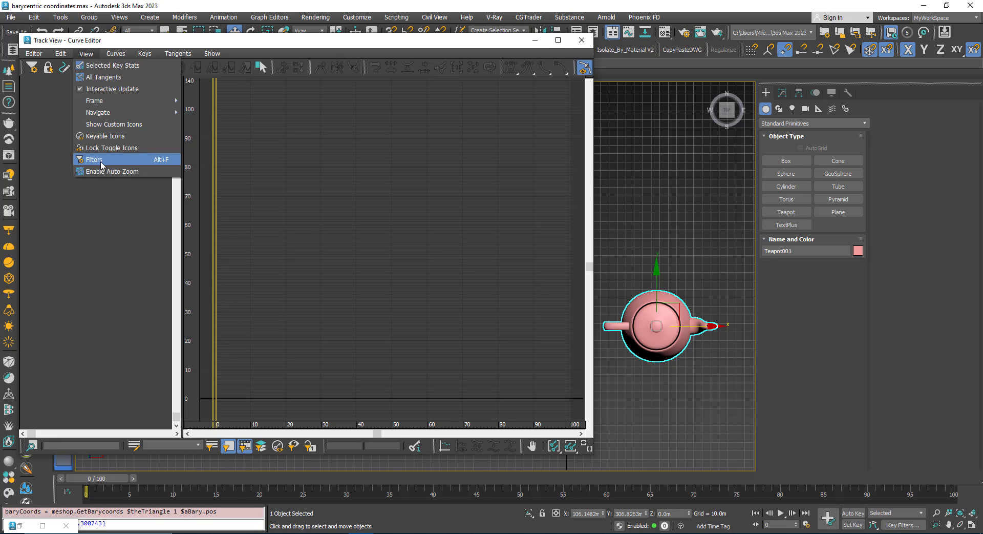
pyautogui.click(94, 160)
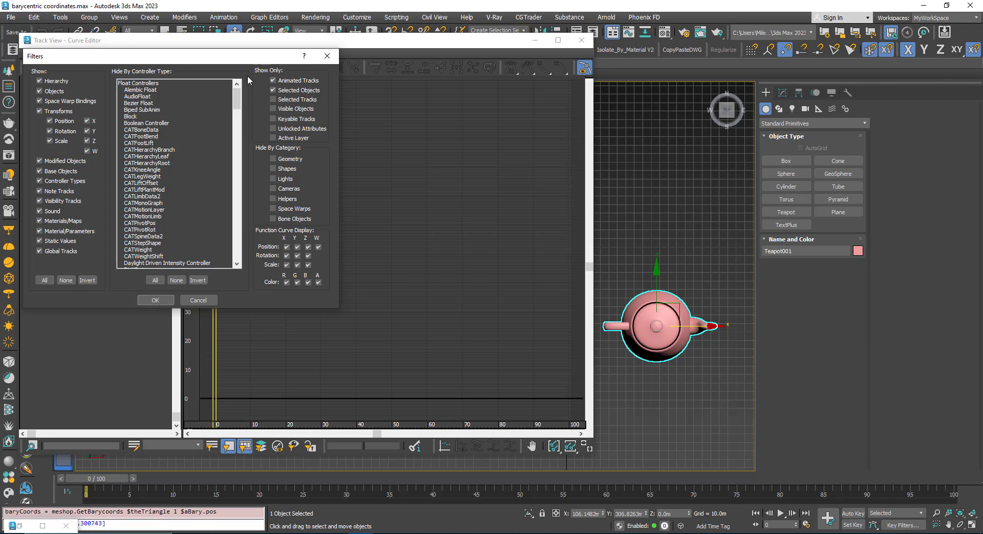
pyautogui.moveTo(249, 73)
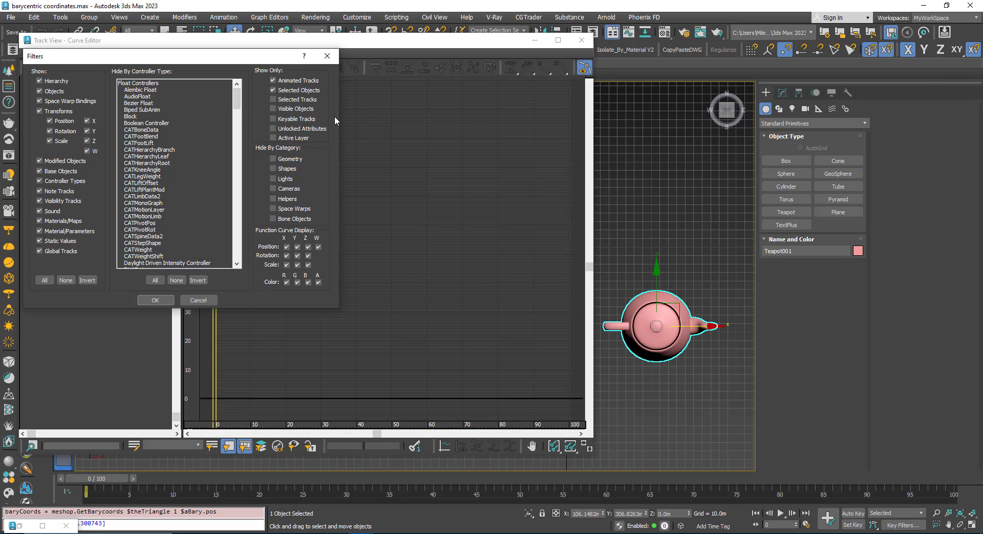
pyautogui.moveTo(667, 316)
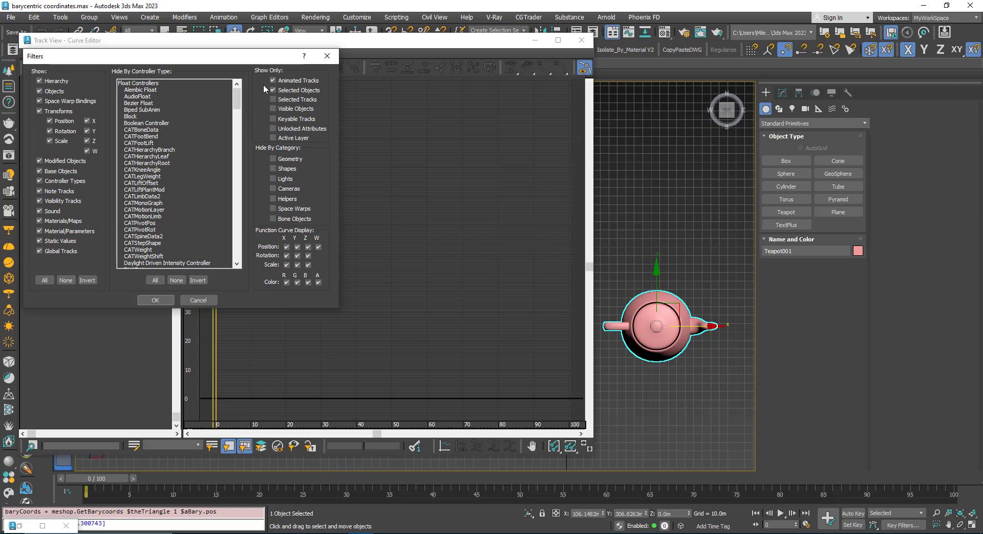
pyautogui.click(272, 80)
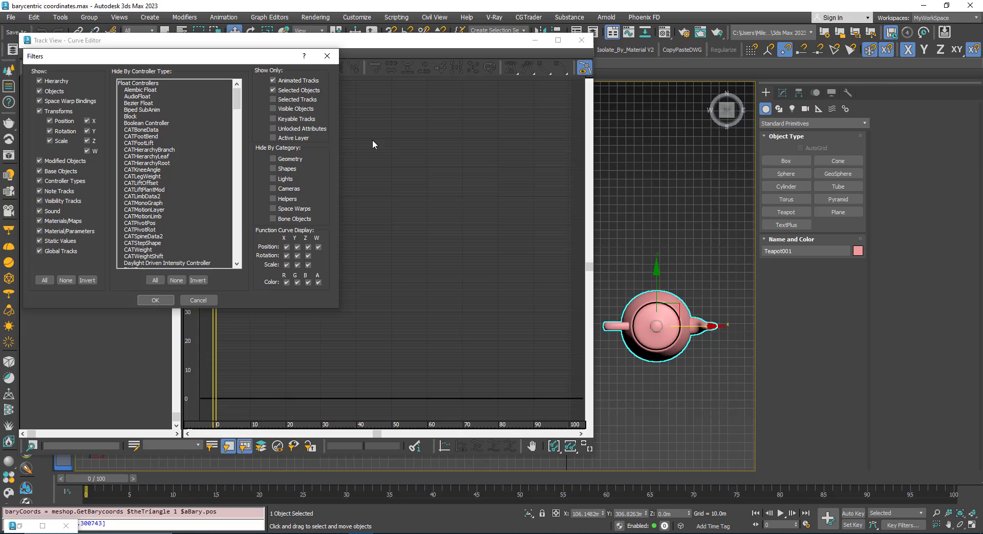
pyautogui.moveTo(341, 205)
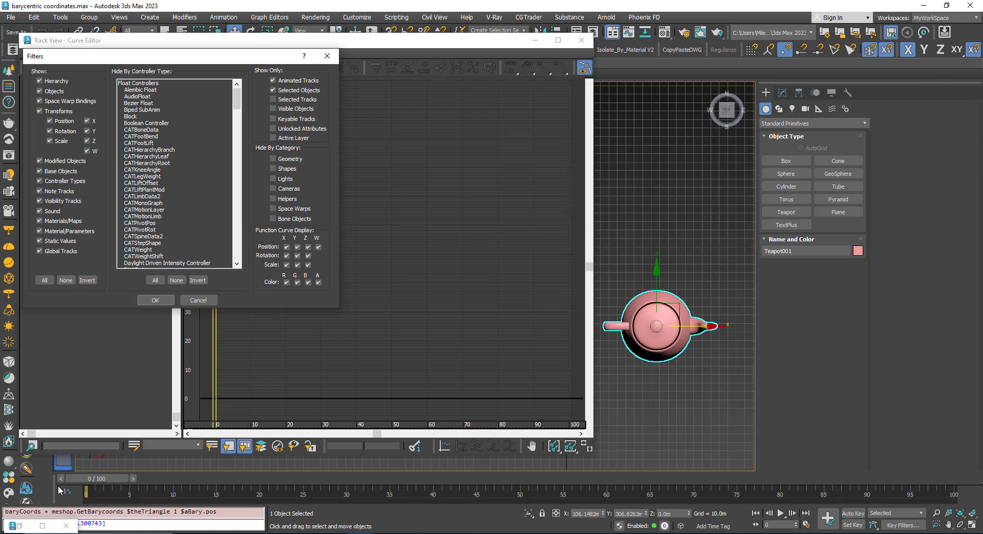
# - Turn off animated-only filtering, keep Selected Objects, and confirm the Filters dialog
pyautogui.click(273, 80)
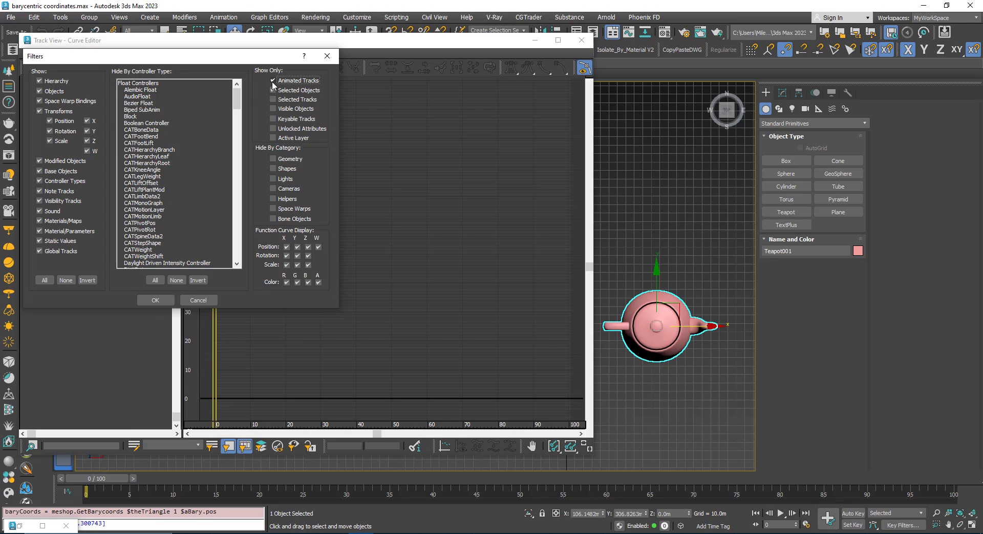
pyautogui.click(273, 90)
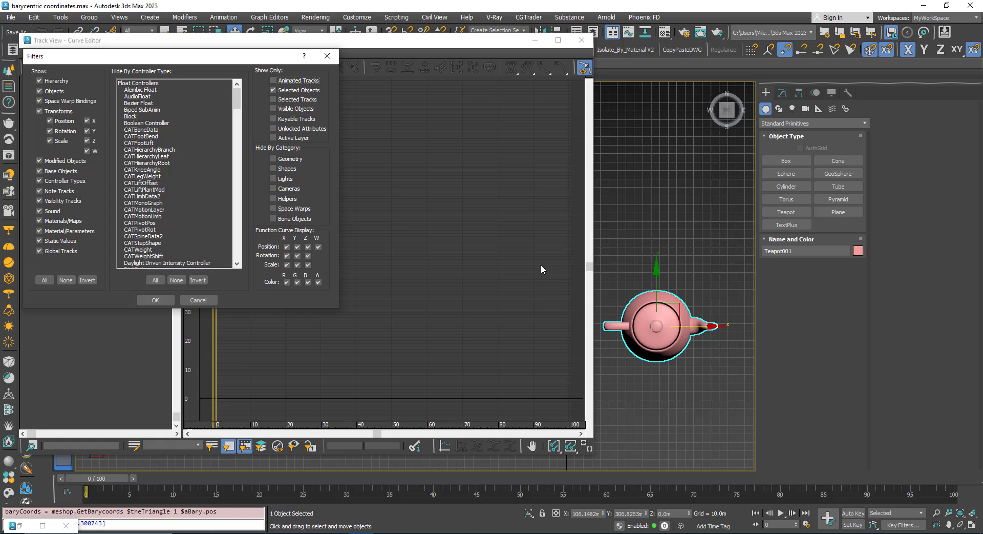
pyautogui.click(154, 299)
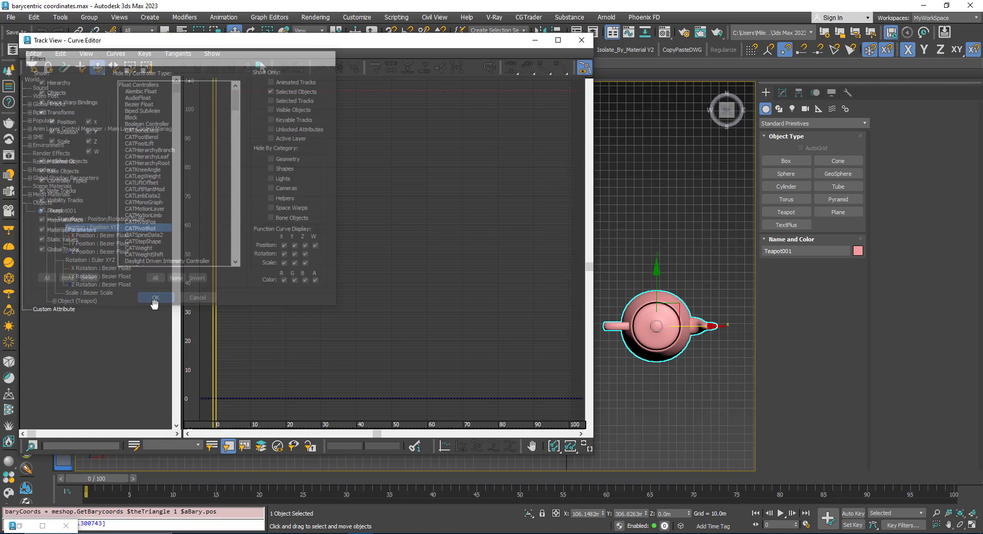
pyautogui.click(155, 296)
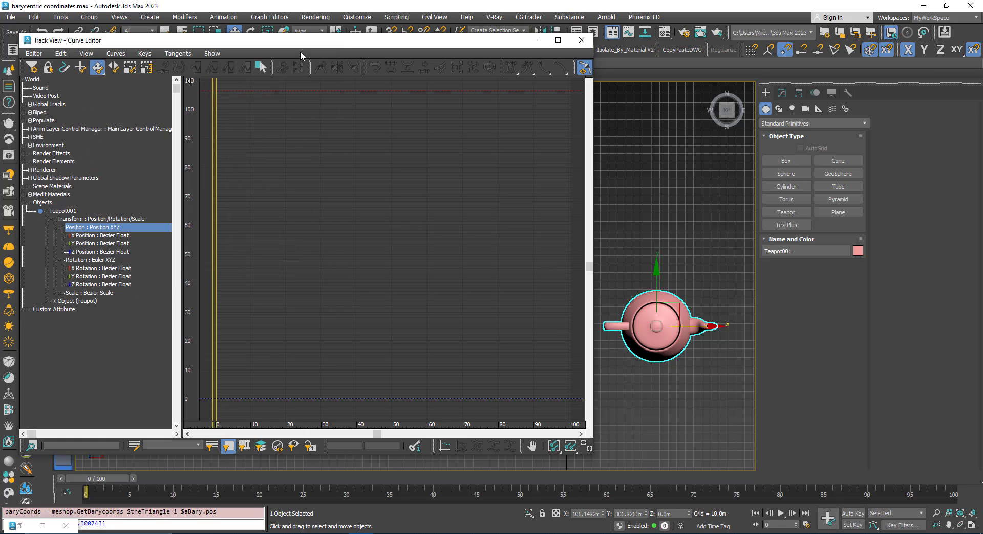
pyautogui.click(86, 53)
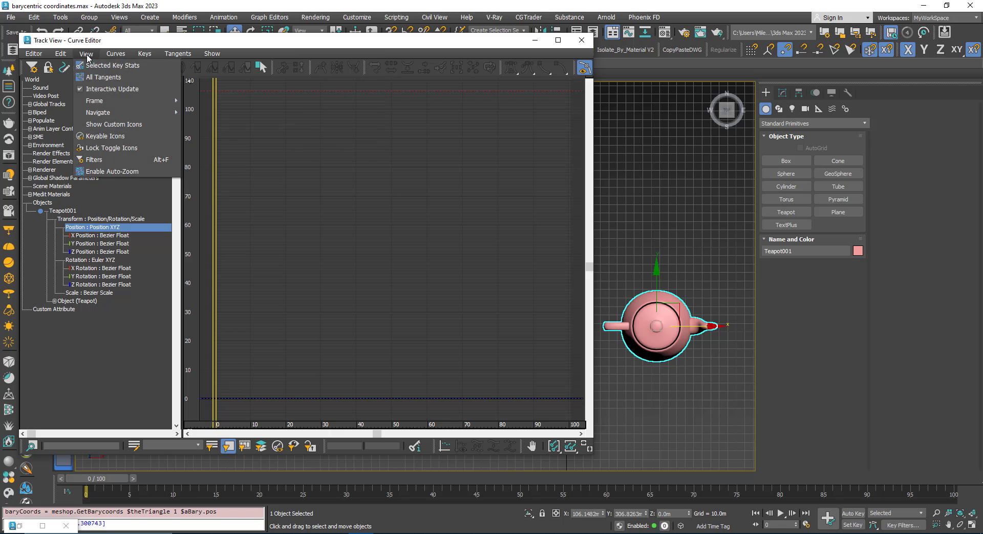
pyautogui.click(93, 160)
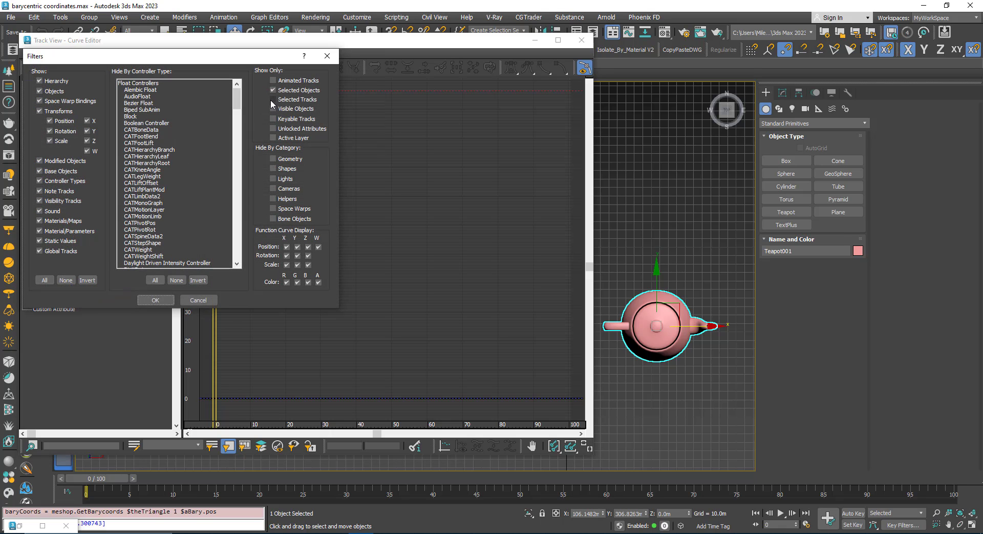
pyautogui.click(272, 99)
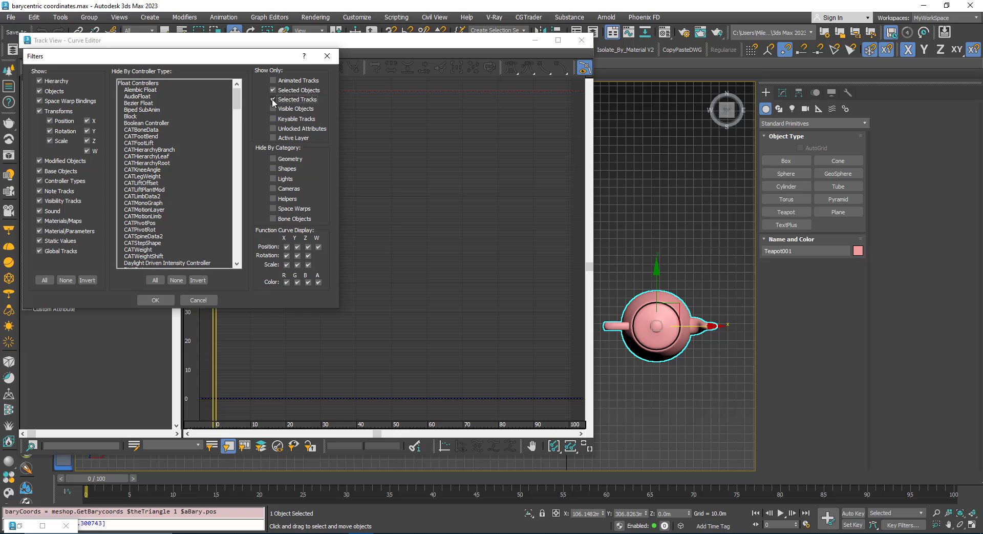
pyautogui.click(272, 98)
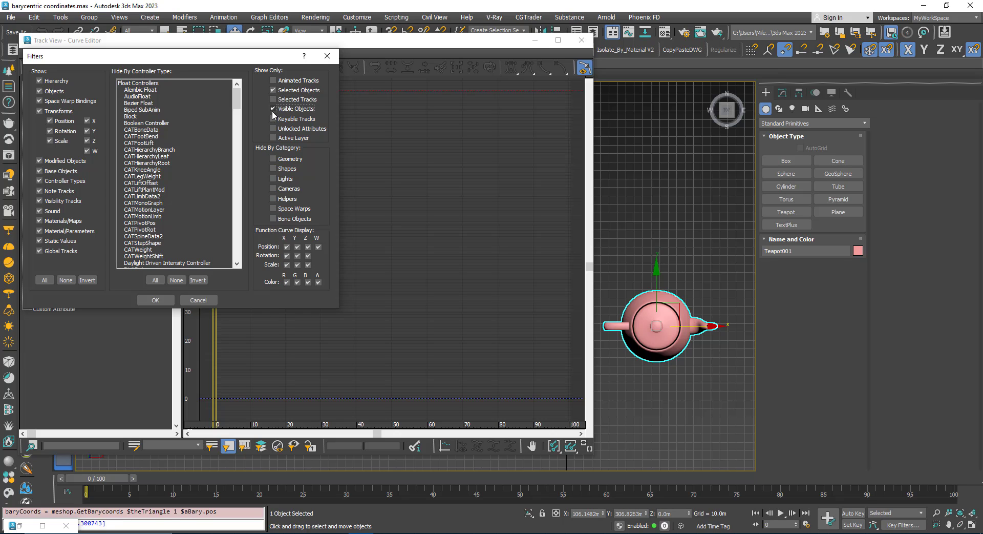
pyautogui.click(154, 299)
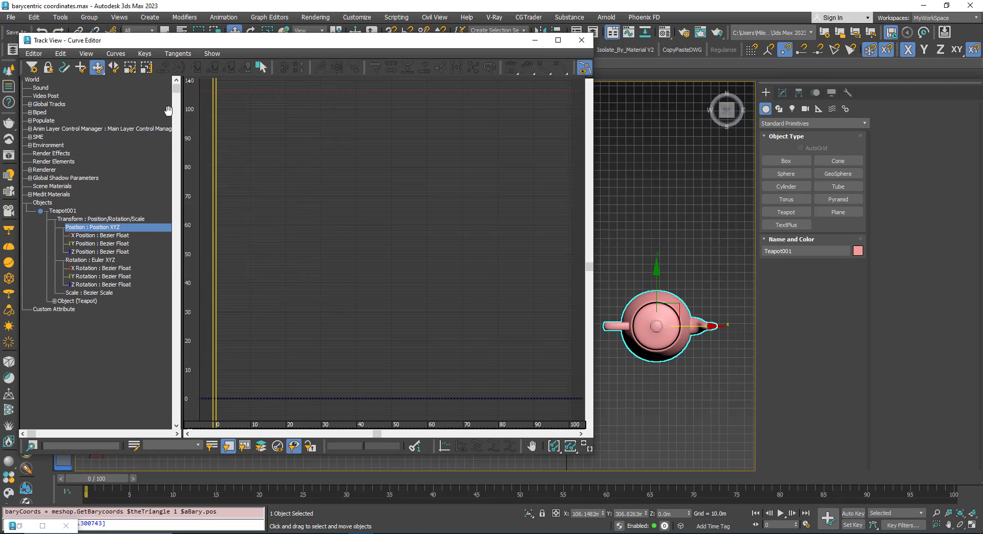
# - Enable Show Only Visible Objects in the Filters dialog and apply it
pyautogui.click(86, 53)
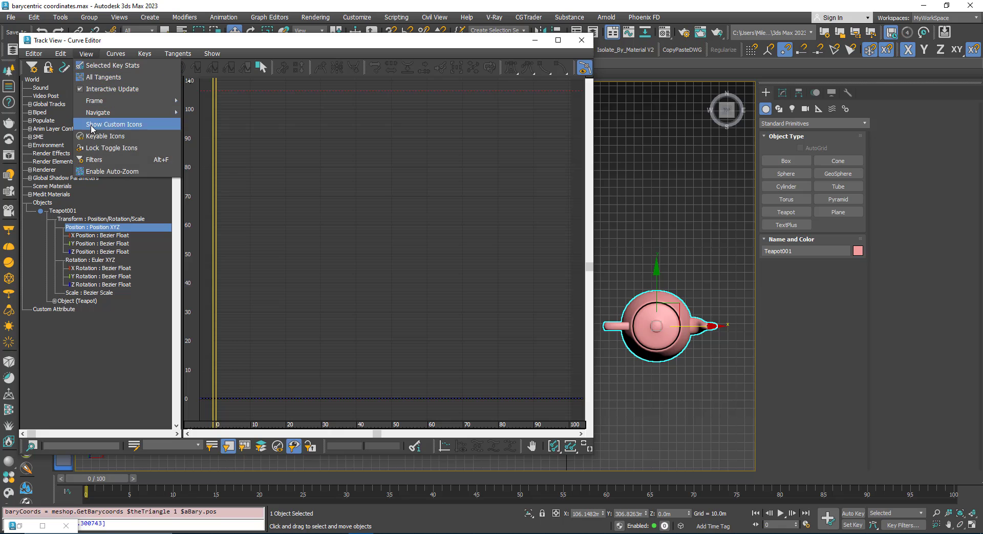
pyautogui.click(93, 159)
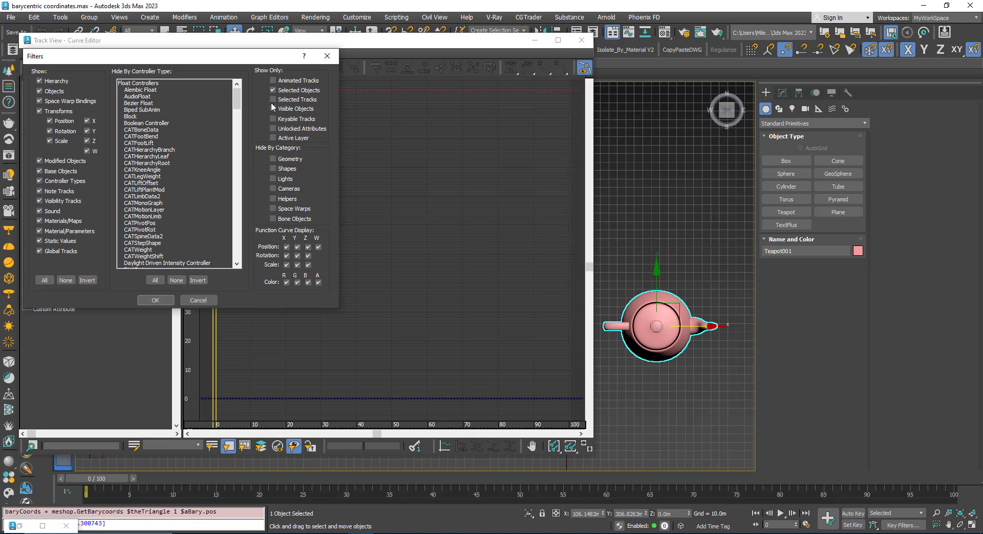
pyautogui.click(273, 109)
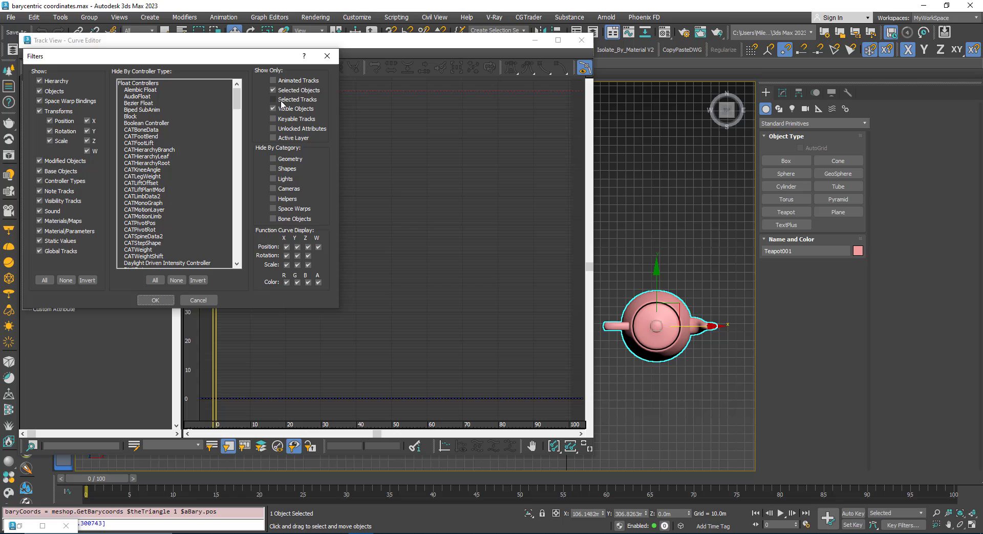
pyautogui.click(155, 299)
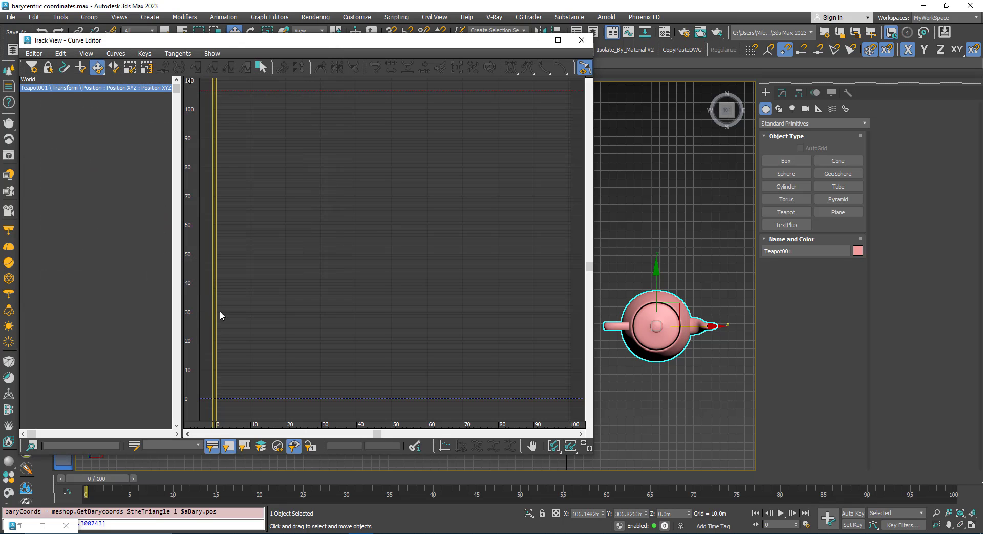
pyautogui.moveTo(75, 106)
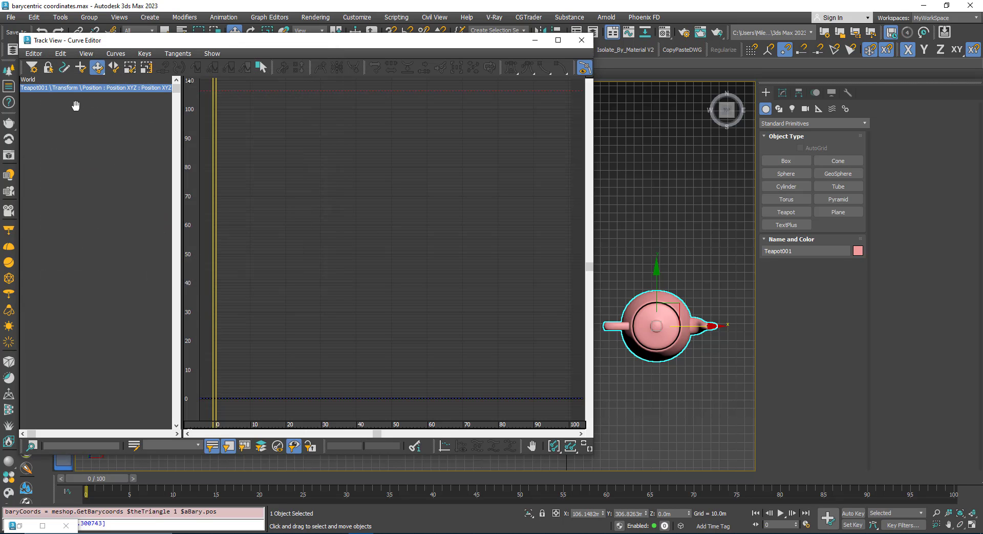
# - Reapply the Filters dialog to restore Teapot001's full track hierarchy
pyautogui.click(86, 53)
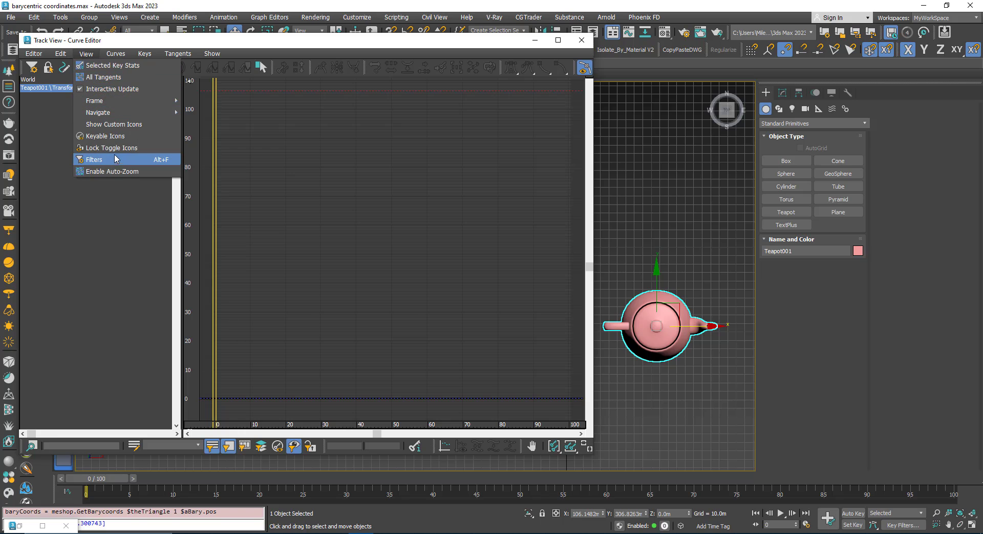
pyautogui.click(94, 159)
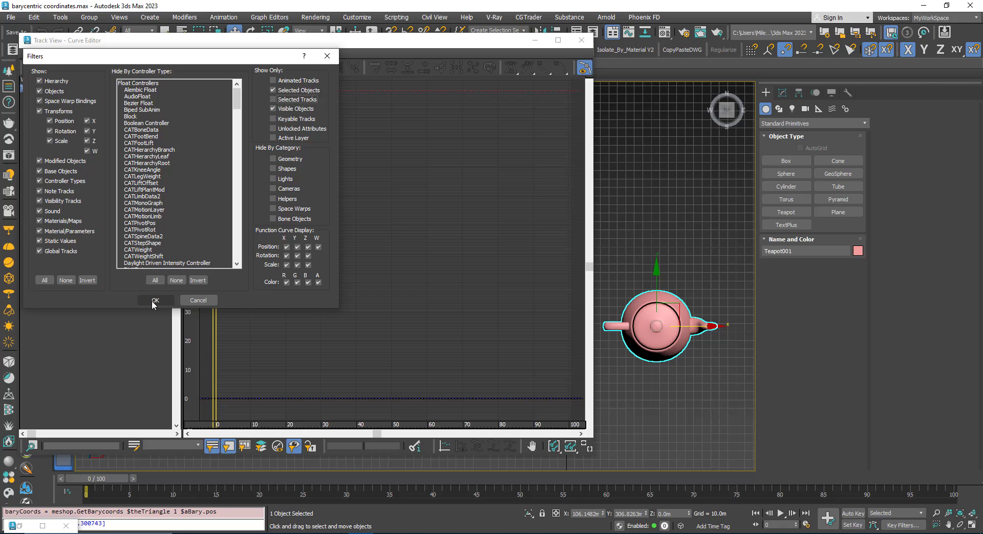
pyautogui.click(154, 299)
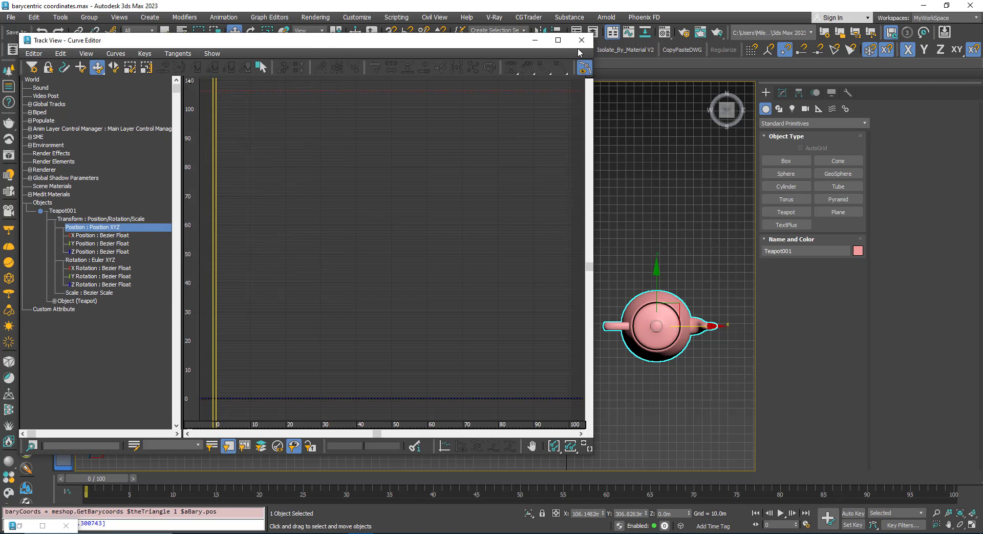
# - Close the Track View - Curve Editor window, returning to the Top viewport
pyautogui.click(581, 40)
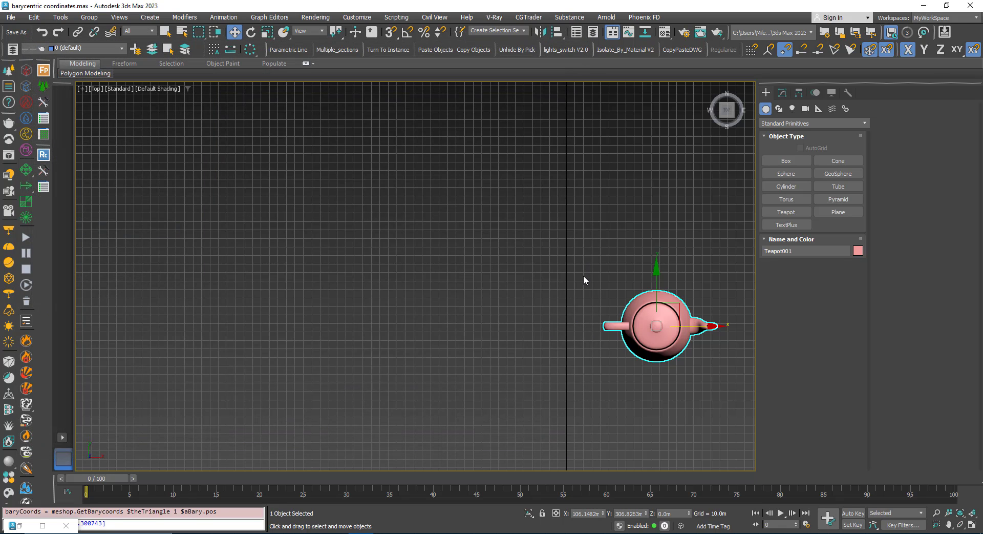
pyautogui.moveTo(611, 402)
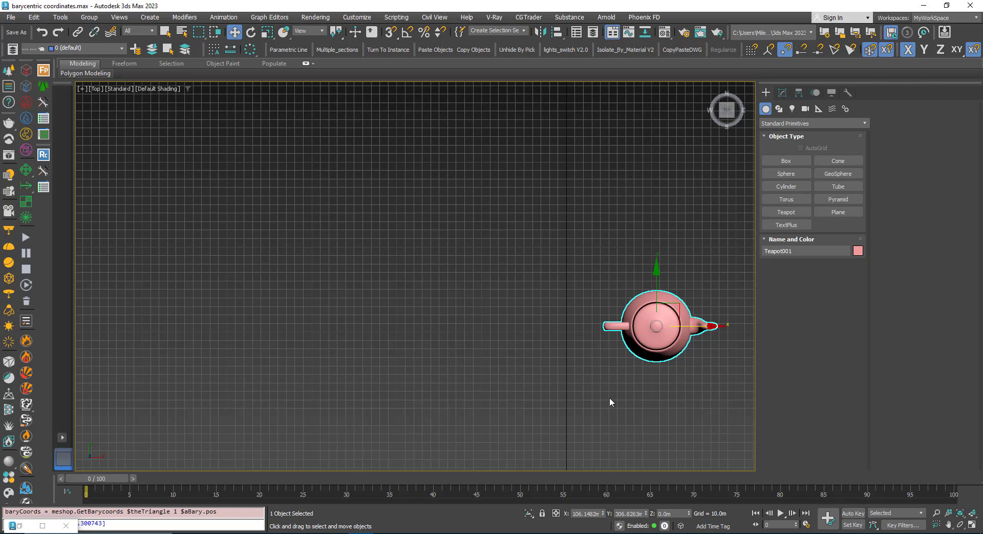
pyautogui.moveTo(739, 501)
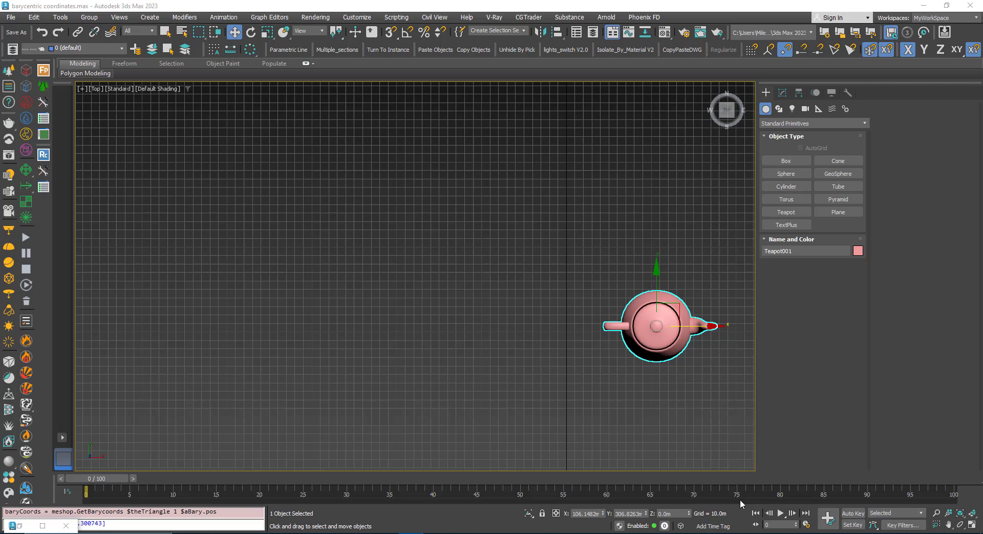
pyautogui.moveTo(625, 413)
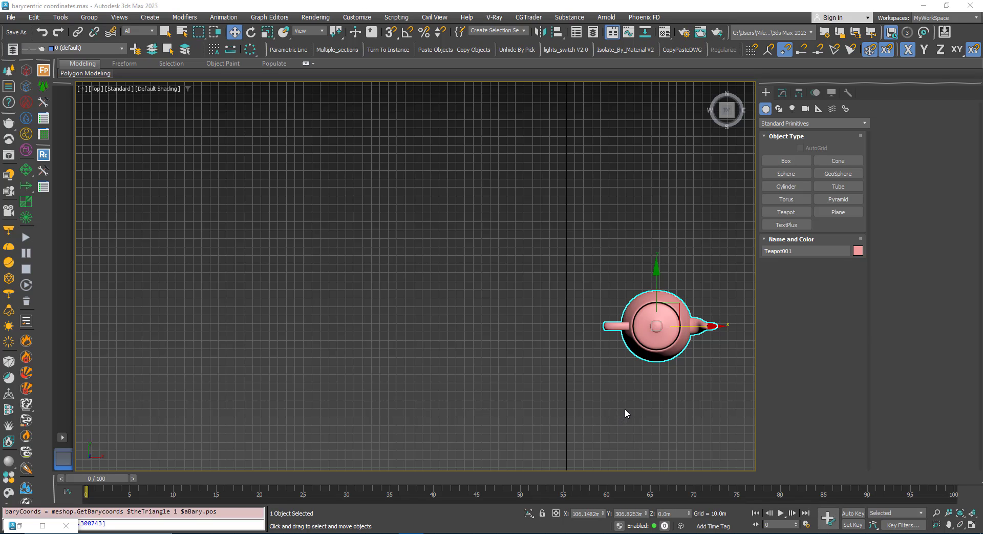
pyautogui.moveTo(820, 469)
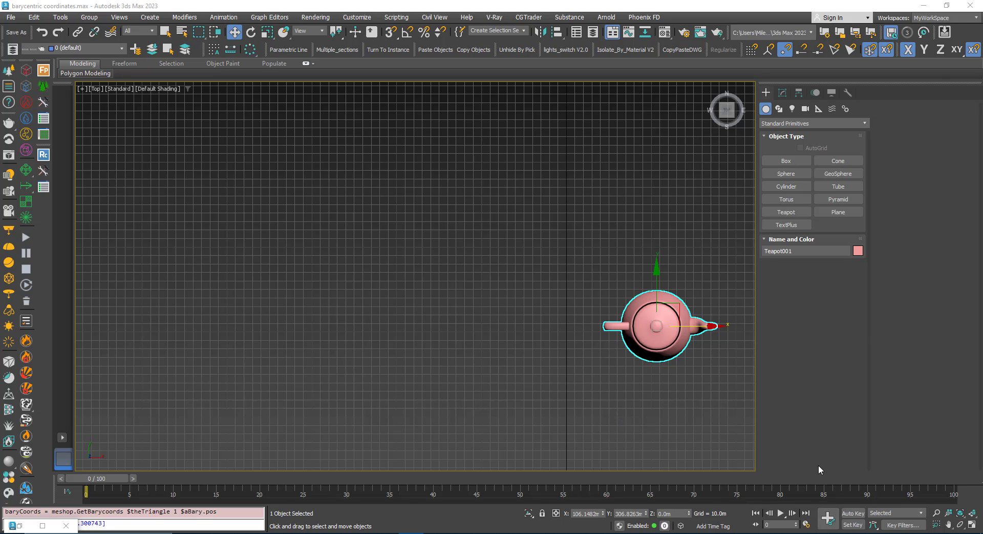